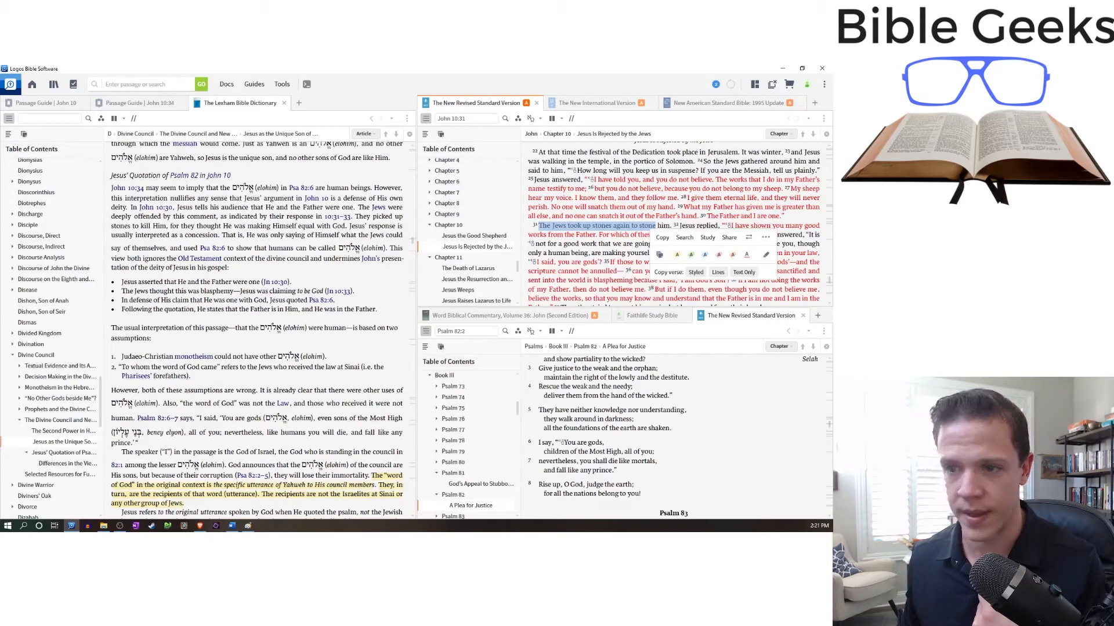
# Dismiss the verse menu so John 10:34's "you are gods" quotation is visible in the NRSV pane.
pyautogui.click(649, 253)
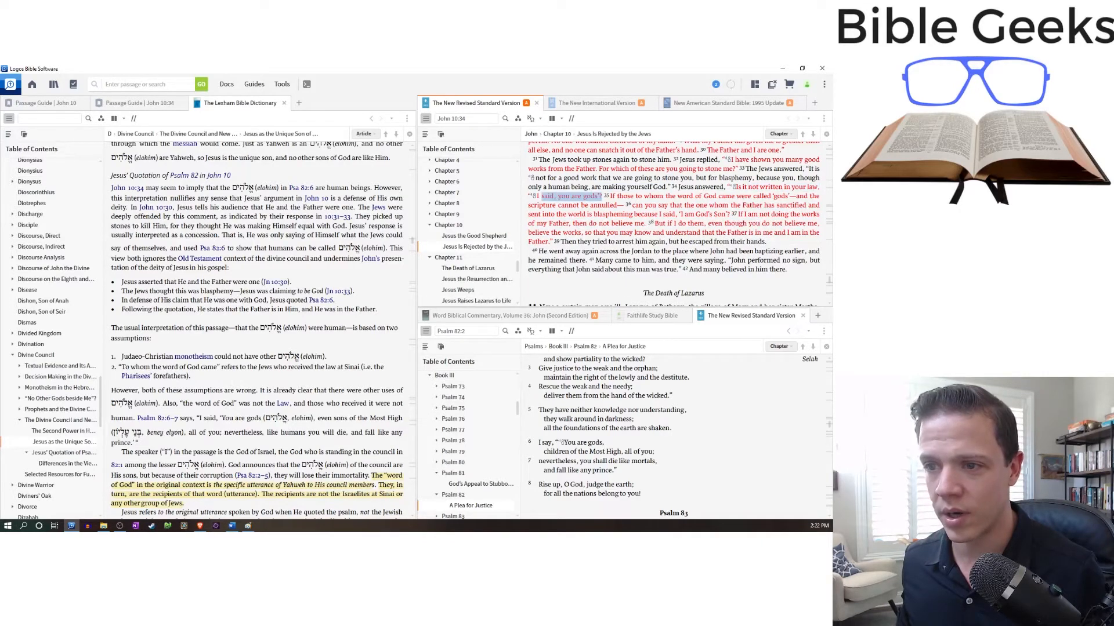
pyautogui.doubleClick(570, 195)
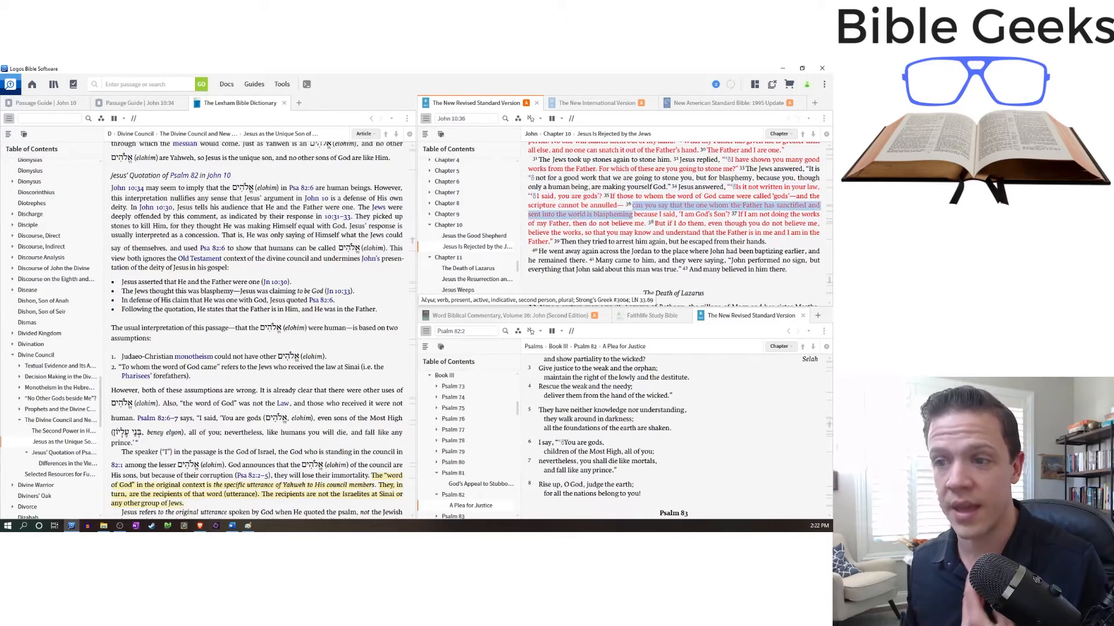
pyautogui.click(667, 209)
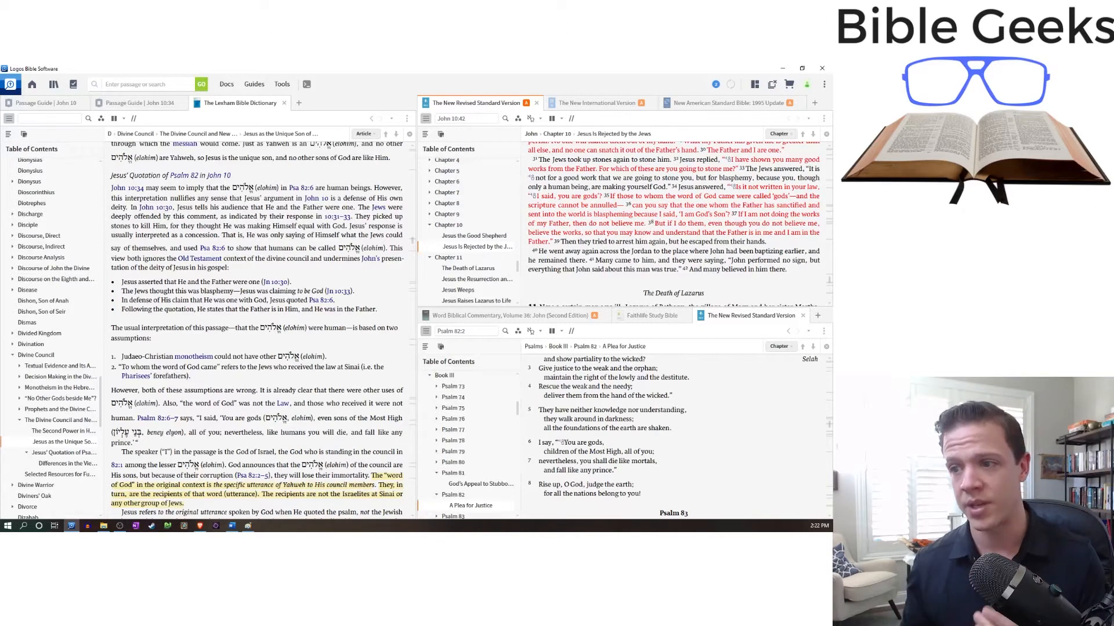
pyautogui.moveTo(726, 232); pyautogui.dragTo(549, 242)
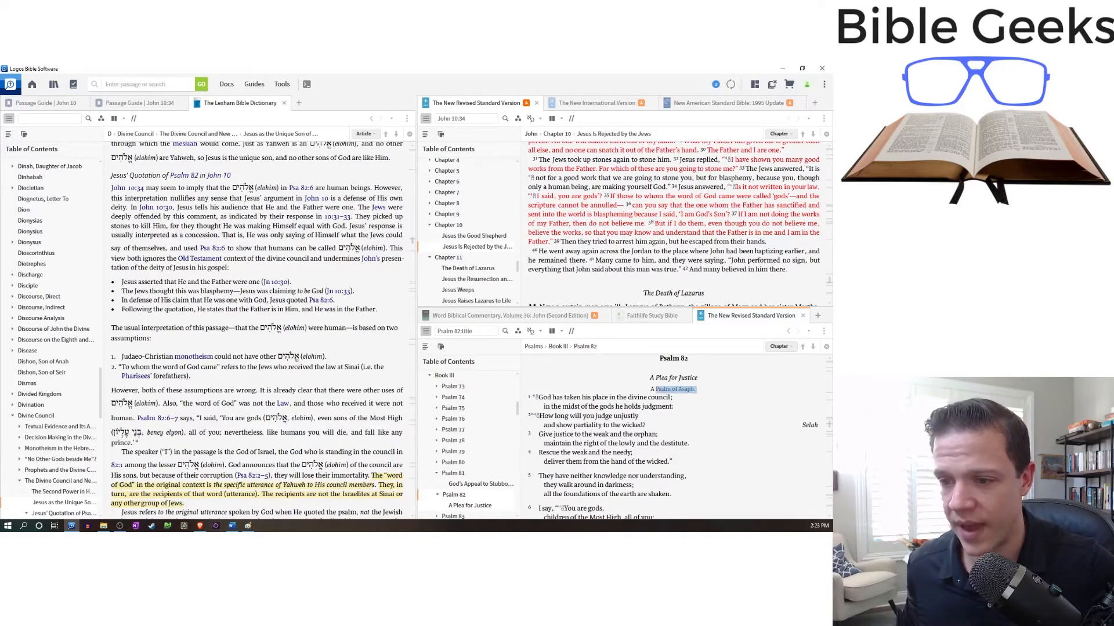
# Move the Psalm 82 pane down to verse 6, "children of the Most High, all of you".
pyautogui.doubleClick(657, 397)
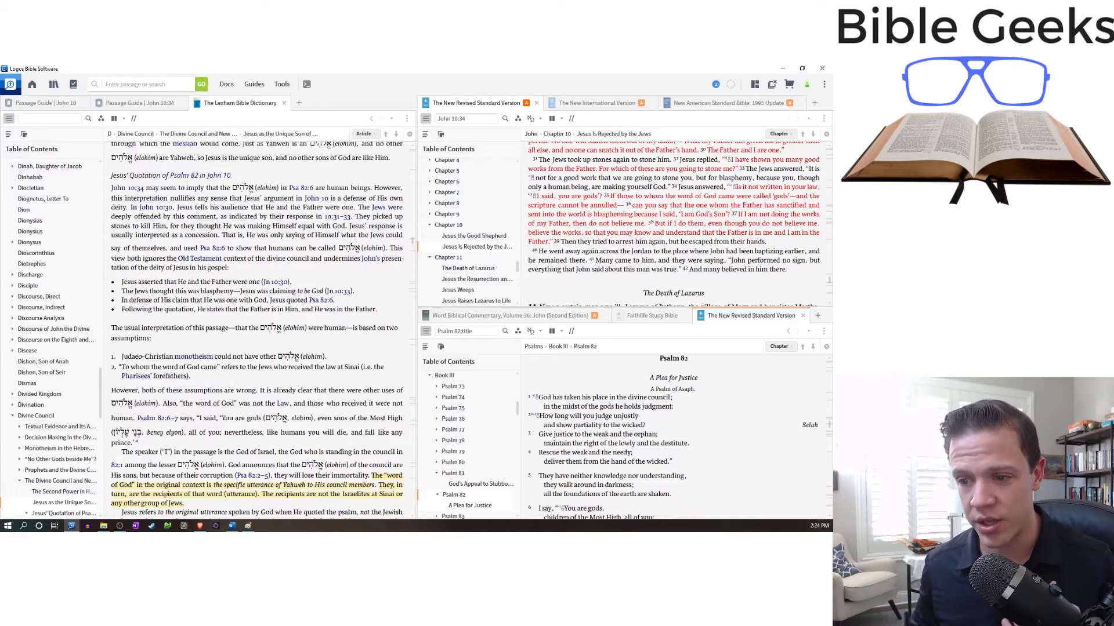
pyautogui.scroll(-3)
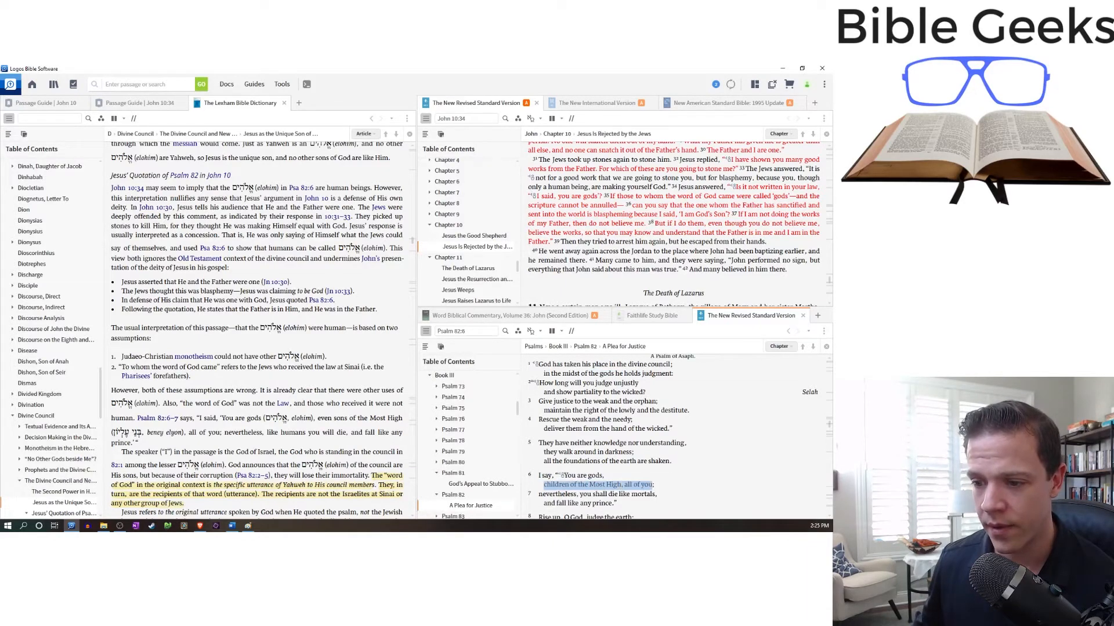
pyautogui.moveTo(541, 484); pyautogui.dragTo(618, 503)
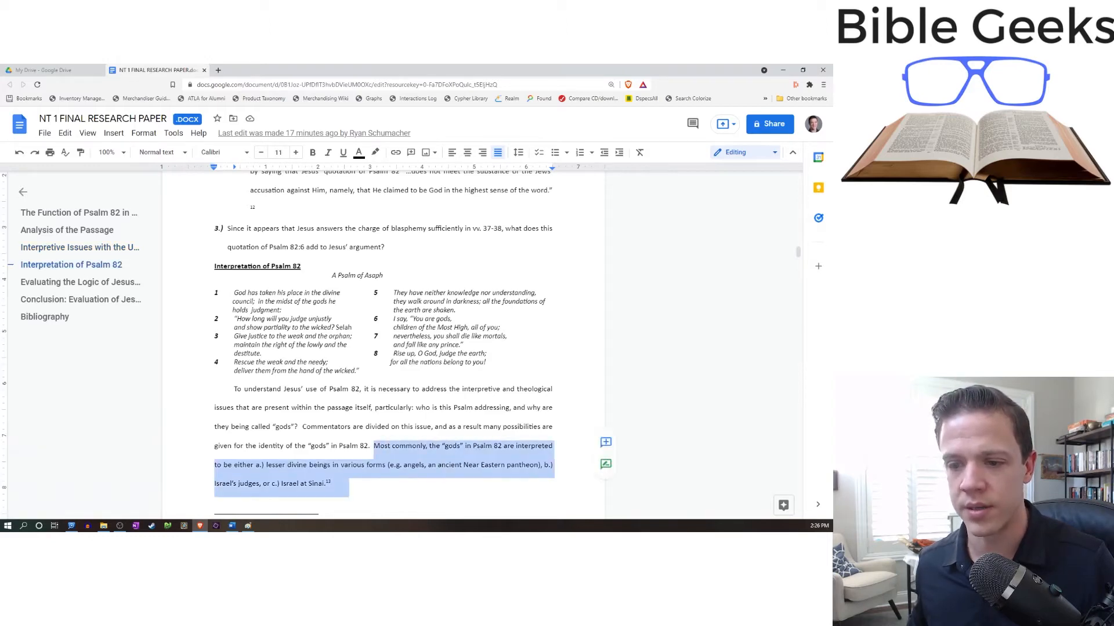
# Deselect the gods paragraph and bring the paper's Israel's Judges section on Psalm 82 into view.
pyautogui.scroll(-3)
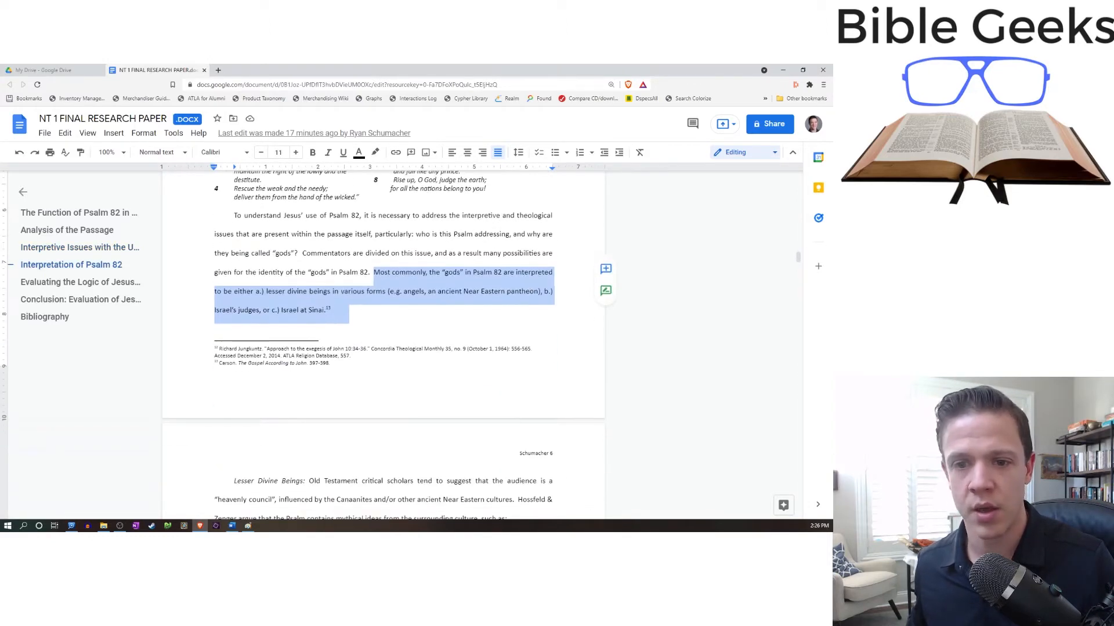
pyautogui.click(344, 310)
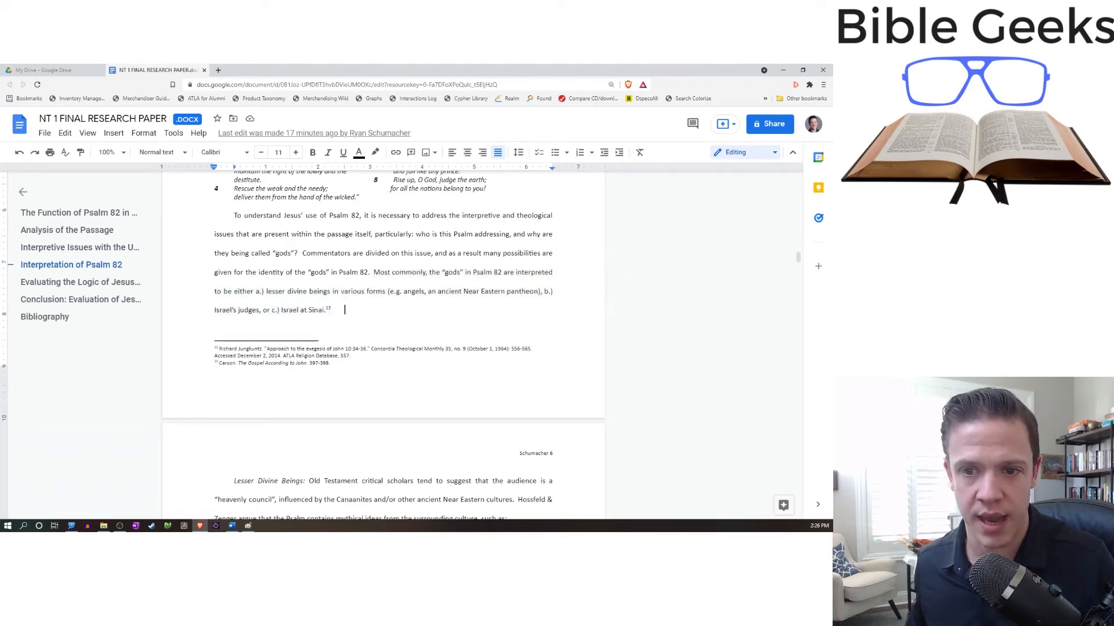
pyautogui.moveTo(269, 291); pyautogui.dragTo(385, 292)
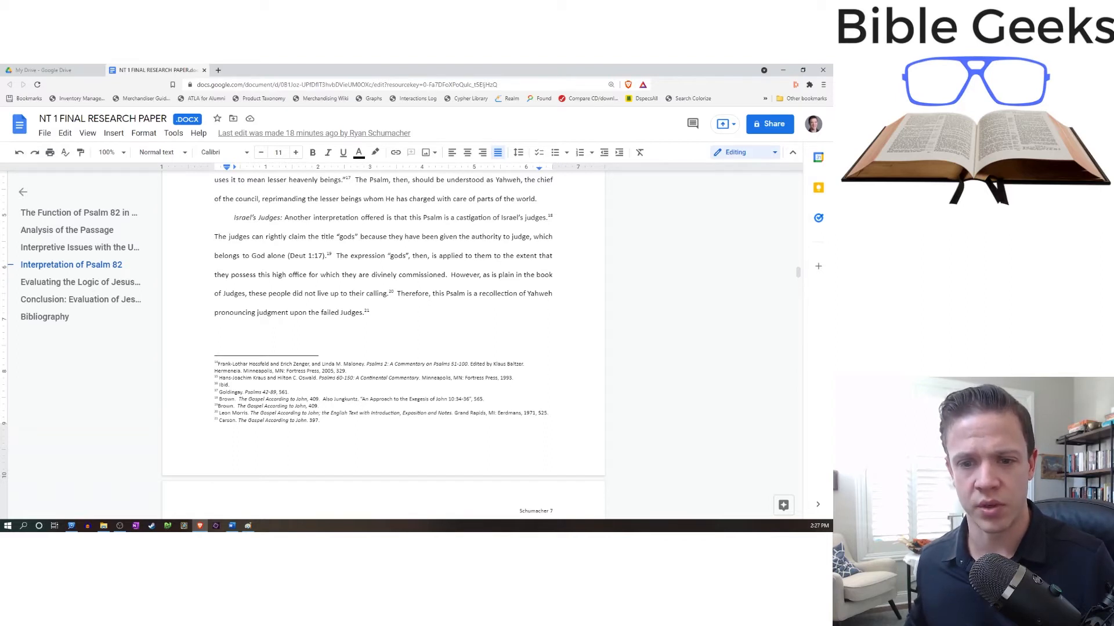
pyautogui.moveTo(214, 237); pyautogui.dragTo(328, 236)
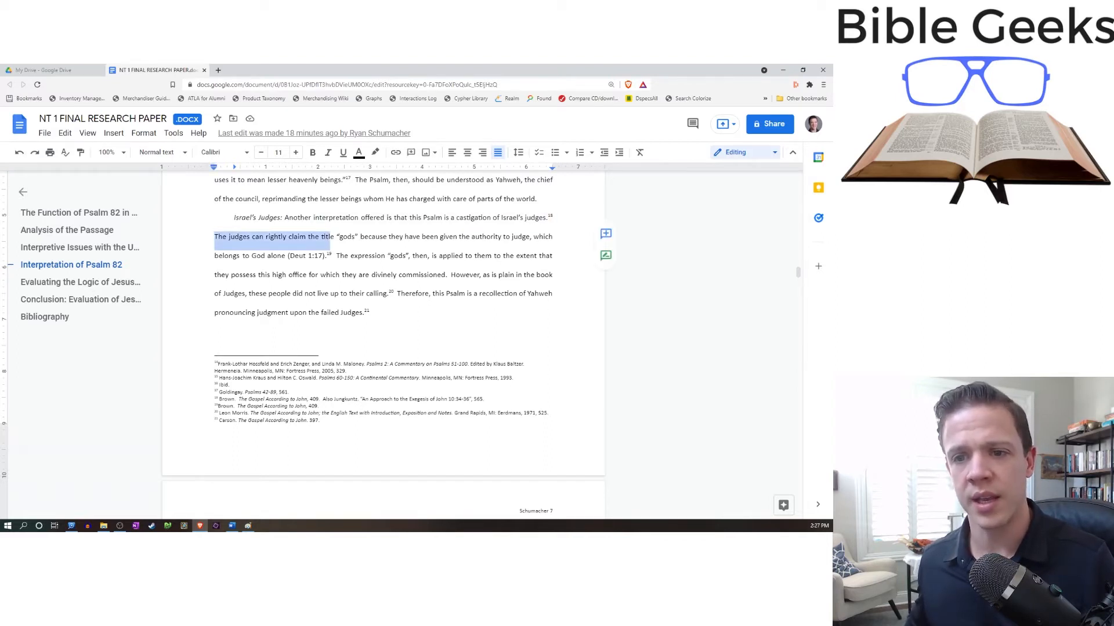
pyautogui.moveTo(327, 236); pyautogui.dragTo(529, 236)
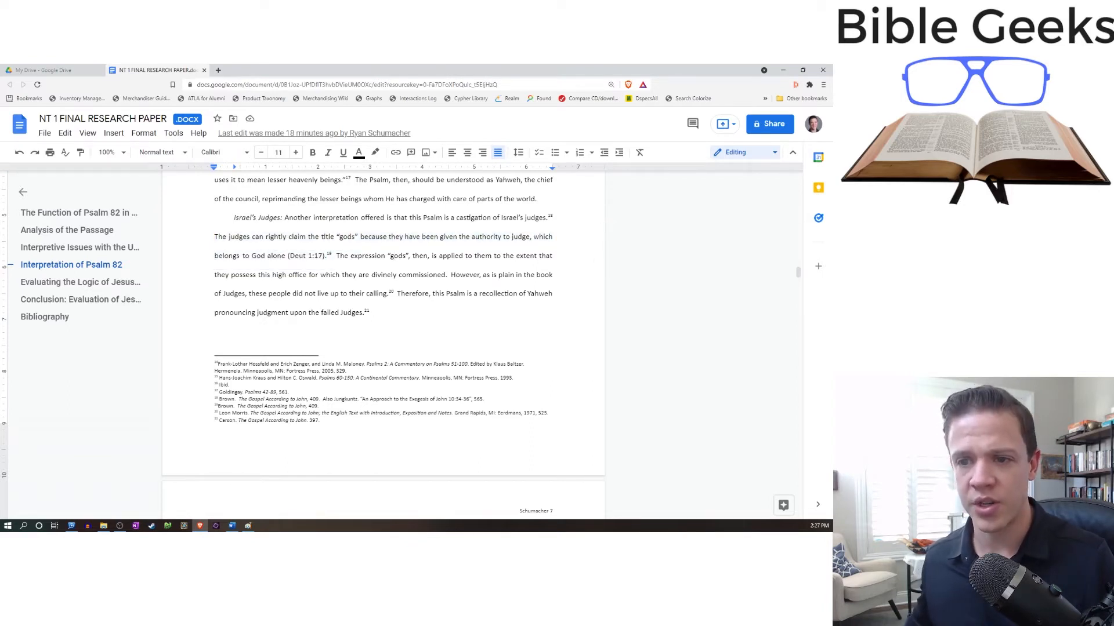
pyautogui.click(373, 312)
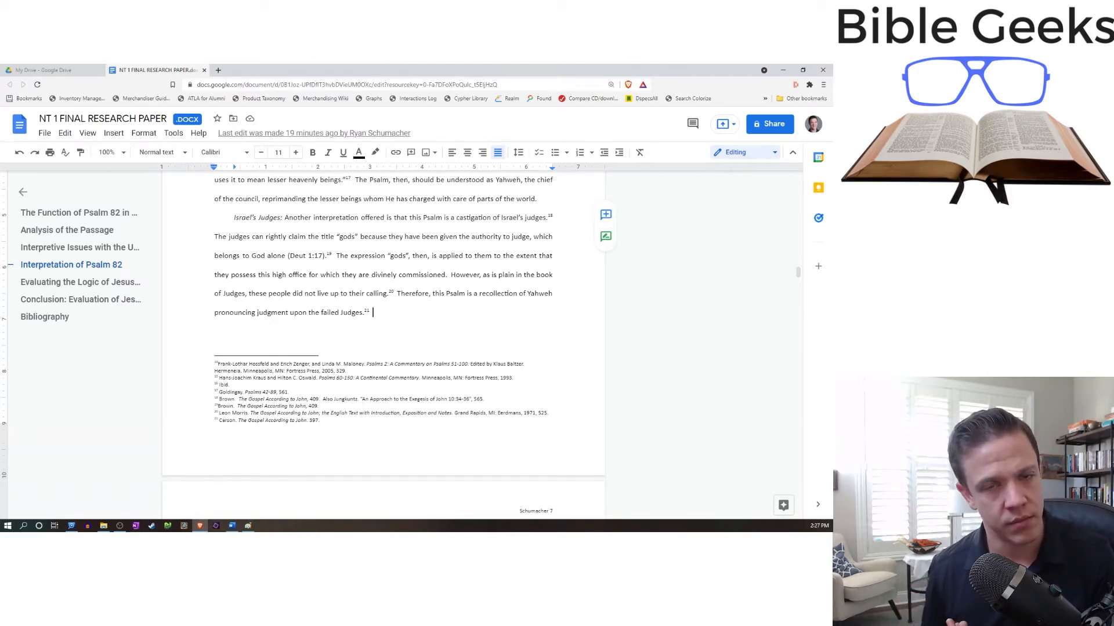
# Select Hanson's whole quotation beginning "Thus the rabbis imagined God" in the Israel at Sinai section.
pyautogui.scroll(-3)
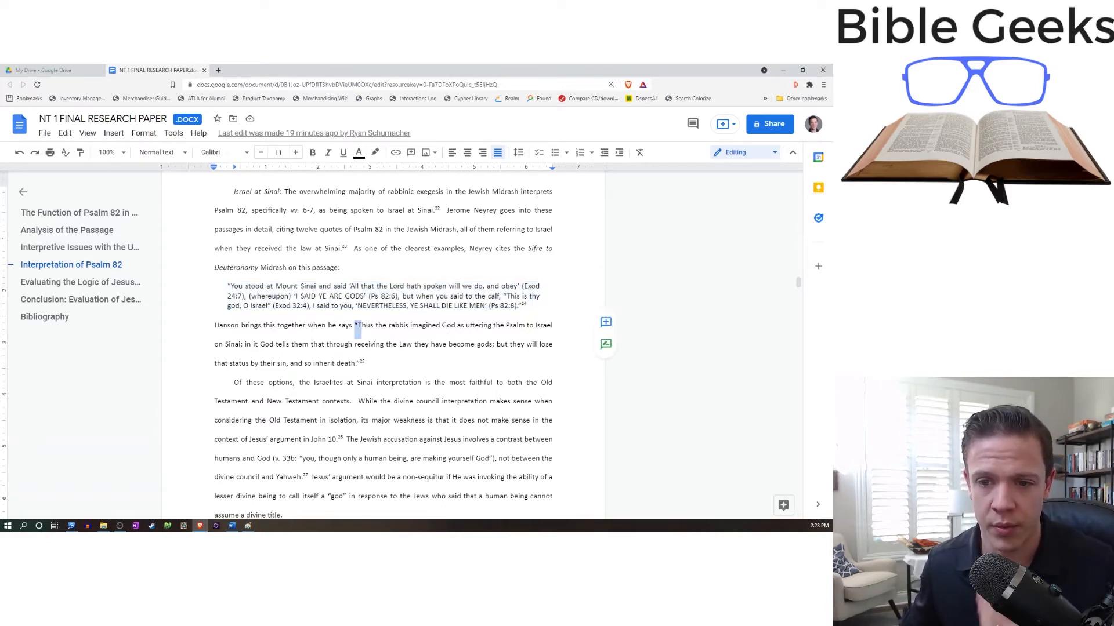
pyautogui.moveTo(357, 325); pyautogui.dragTo(491, 325)
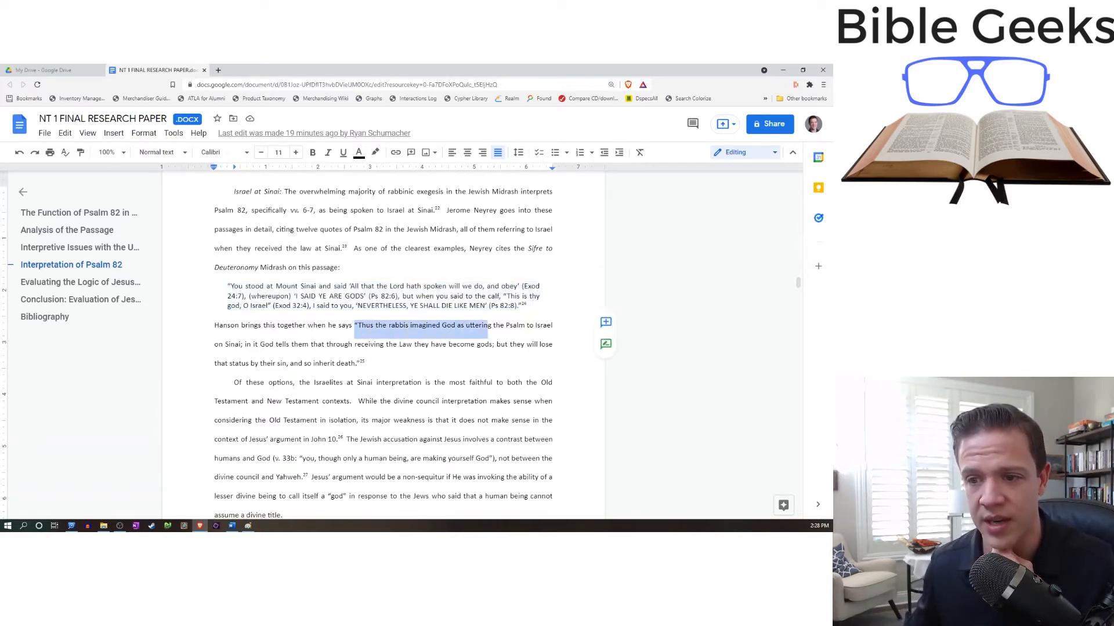
pyautogui.moveTo(488, 325); pyautogui.dragTo(244, 345)
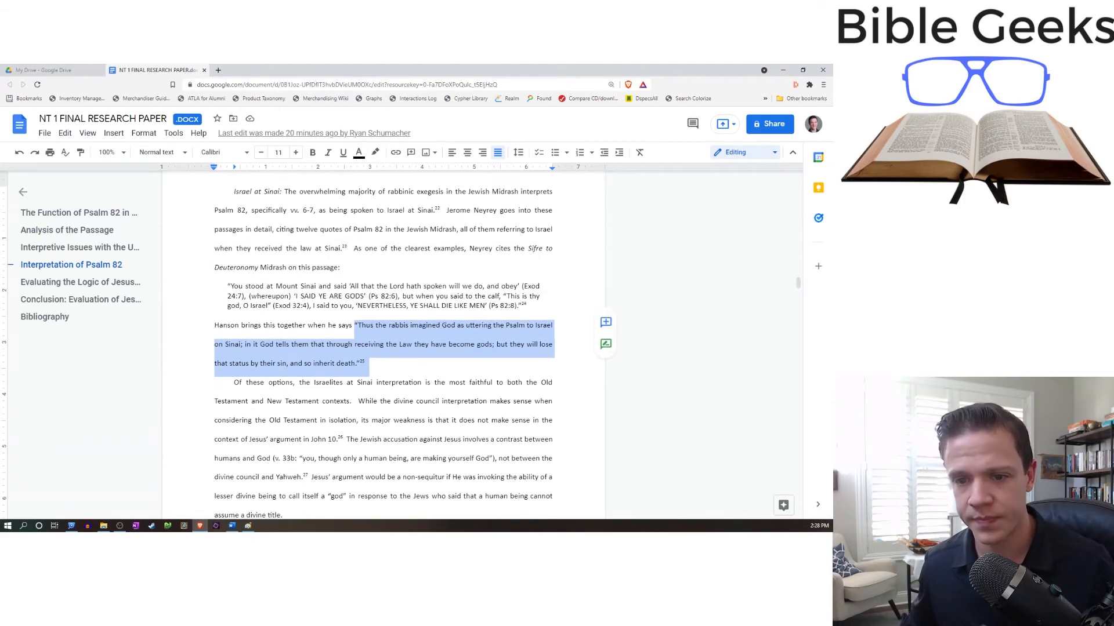
pyautogui.scroll(-3)
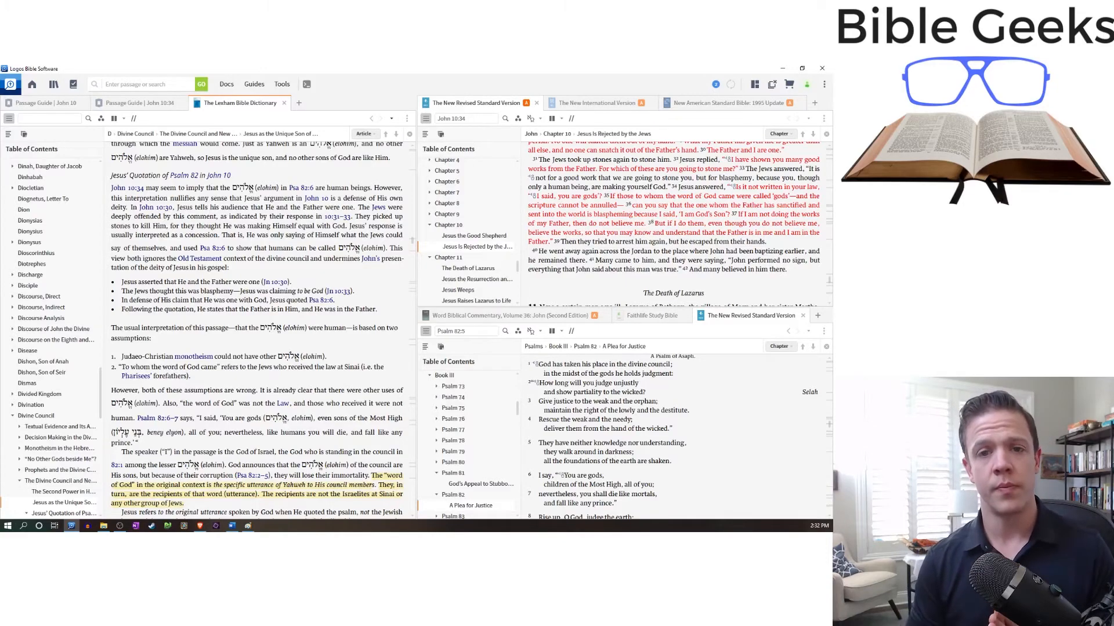
# Scroll the Lexham article to its highlighted conclusion and the Differences in the Views table.
pyautogui.scroll(-3)
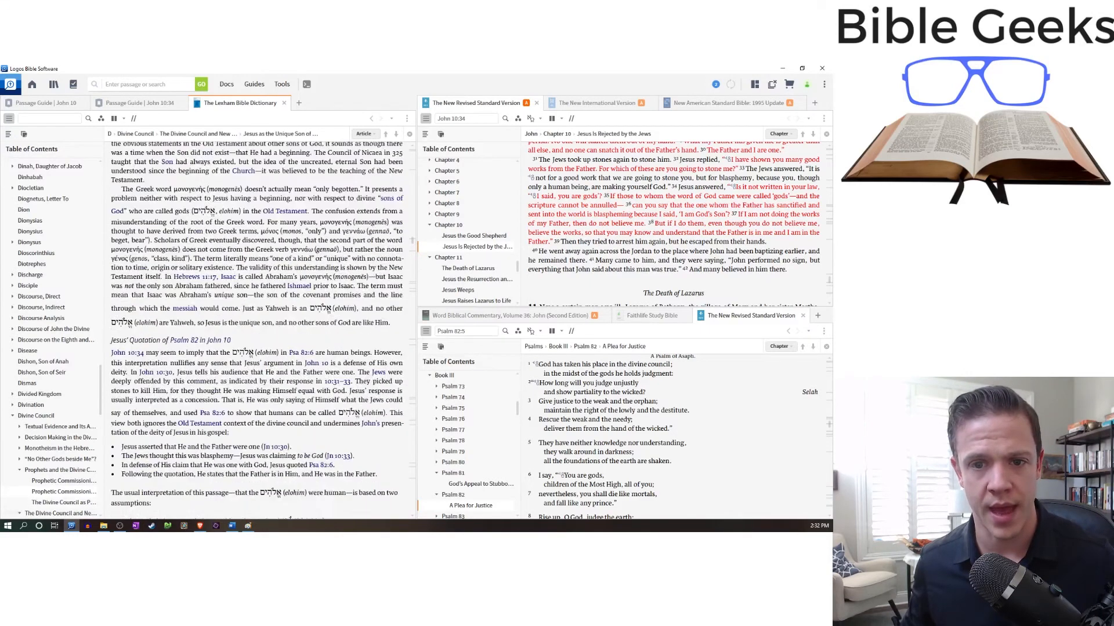
pyautogui.scroll(-3)
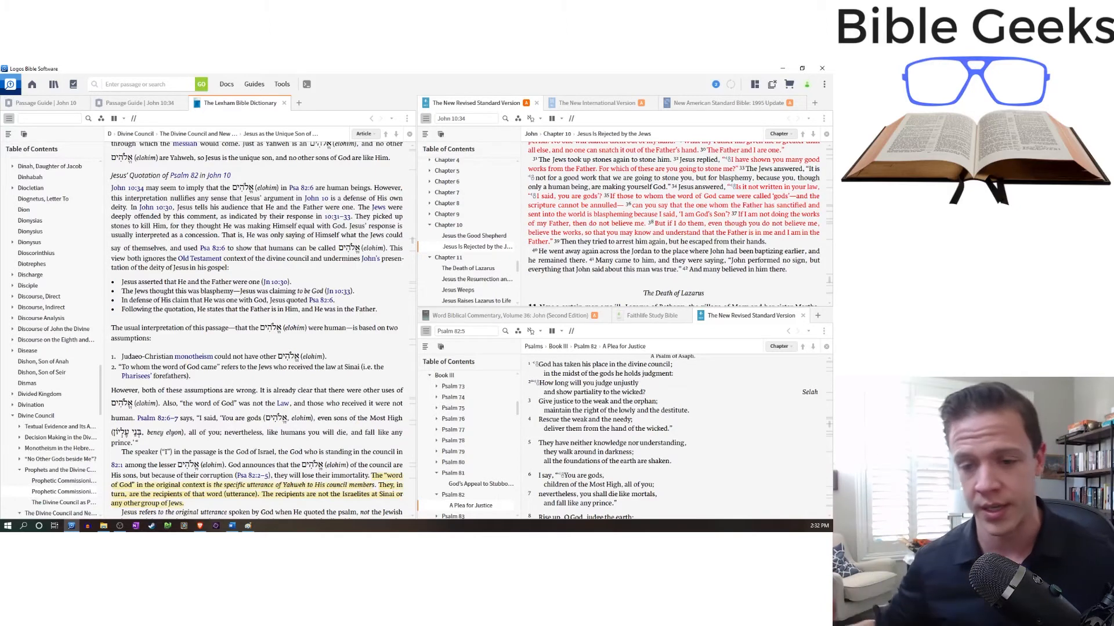
pyautogui.scroll(-3)
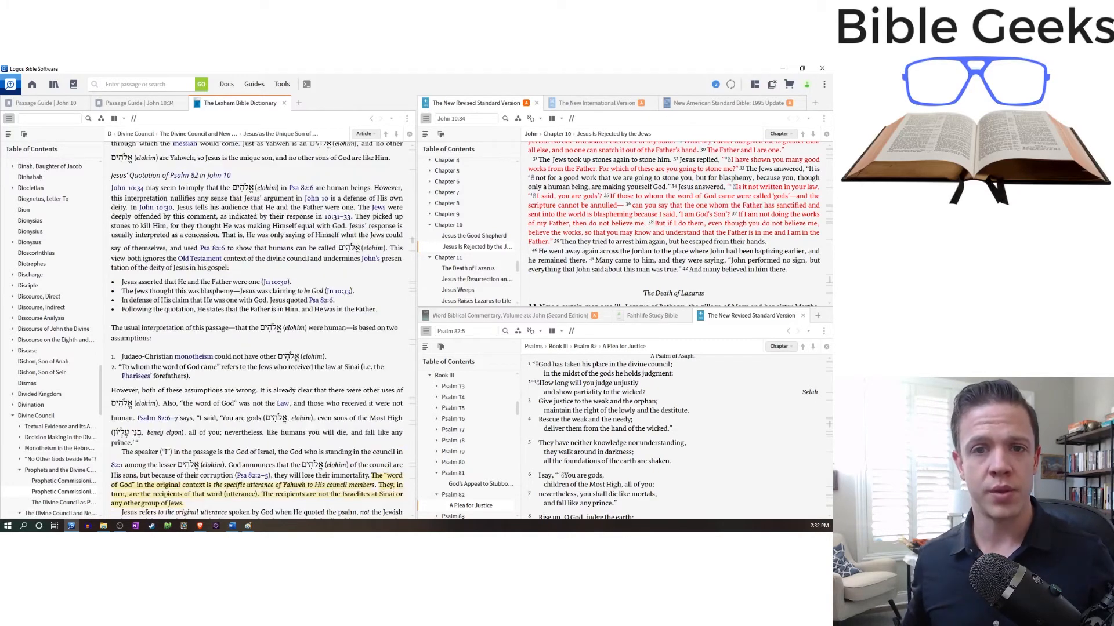
pyautogui.scroll(-3)
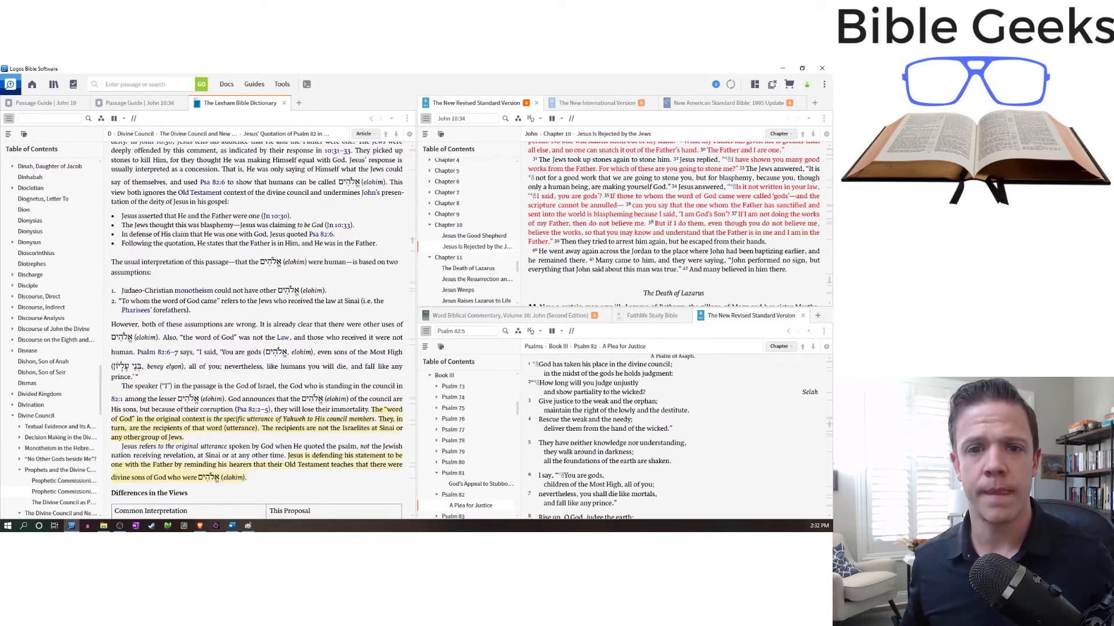
pyautogui.scroll(-3)
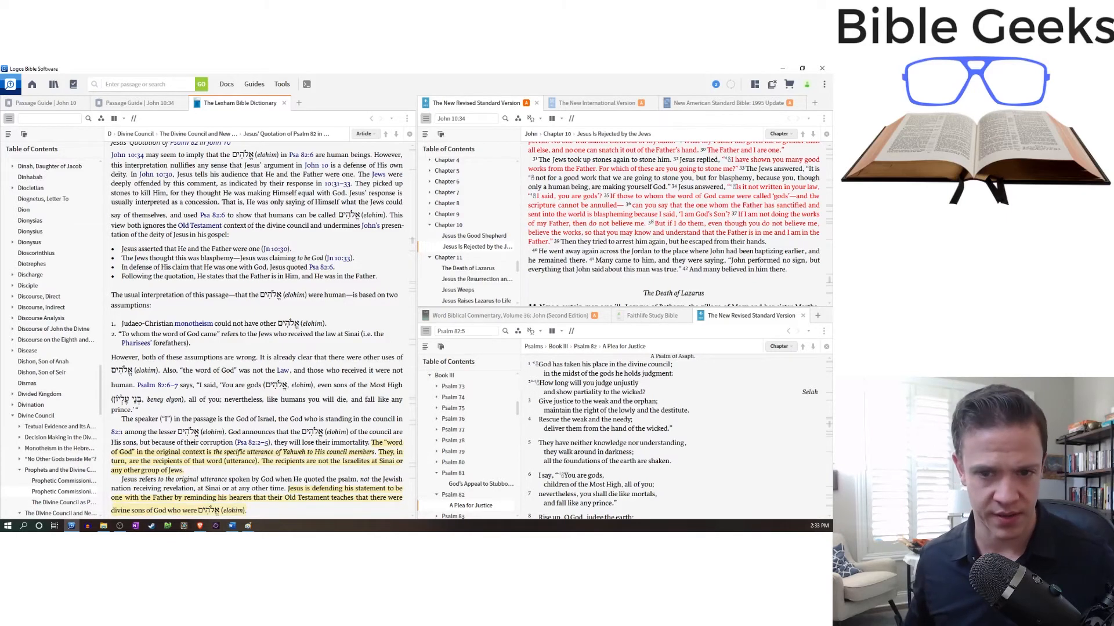
pyautogui.scroll(-3)
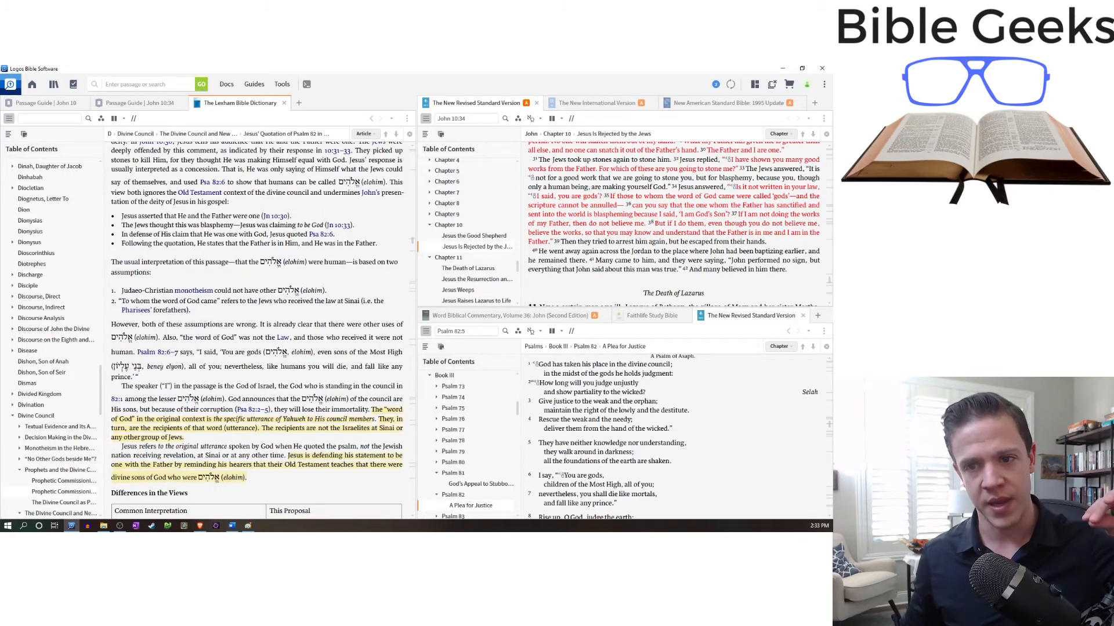
# Bring up the Factbook entry on God from the article and read down its divine titles and passages.
pyautogui.moveTo(121, 292); pyautogui.dragTo(262, 291)
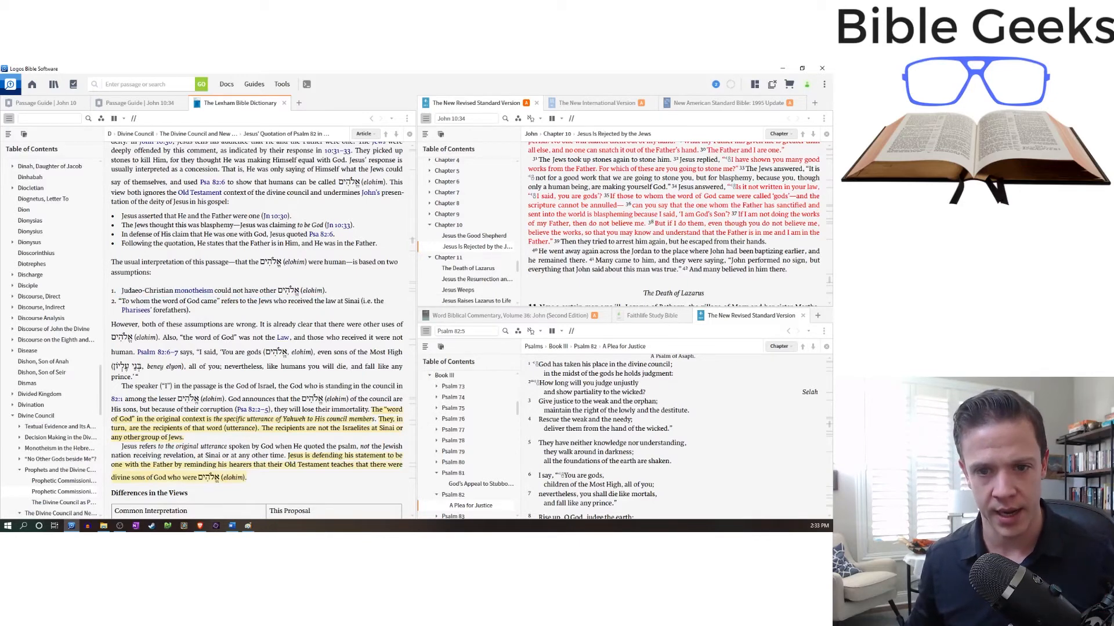
pyautogui.doubleClick(124, 324)
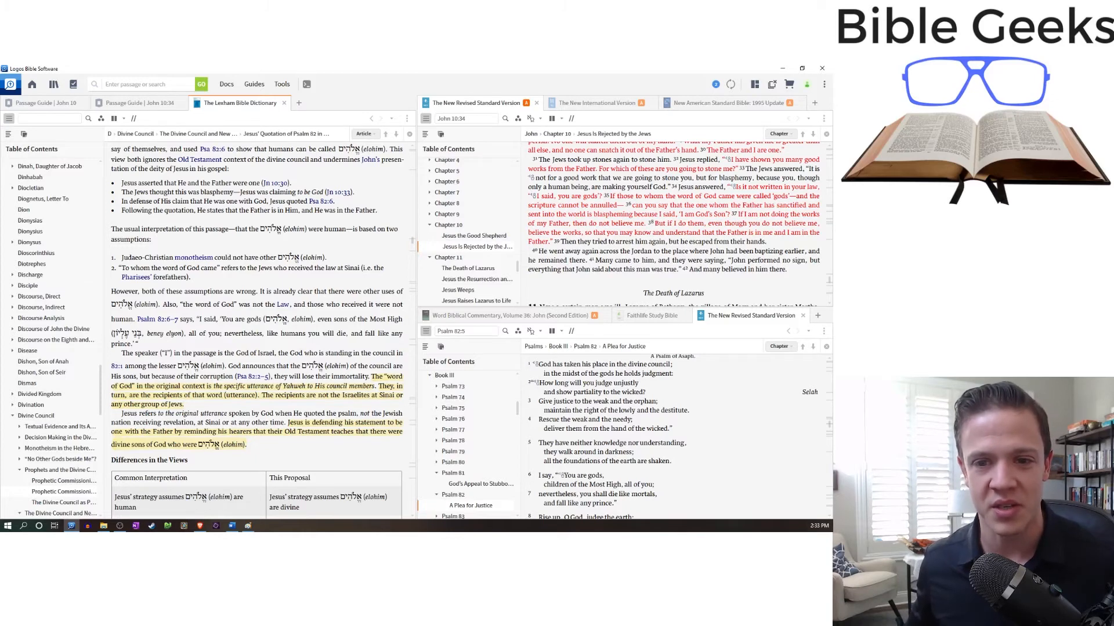
pyautogui.scroll(-3)
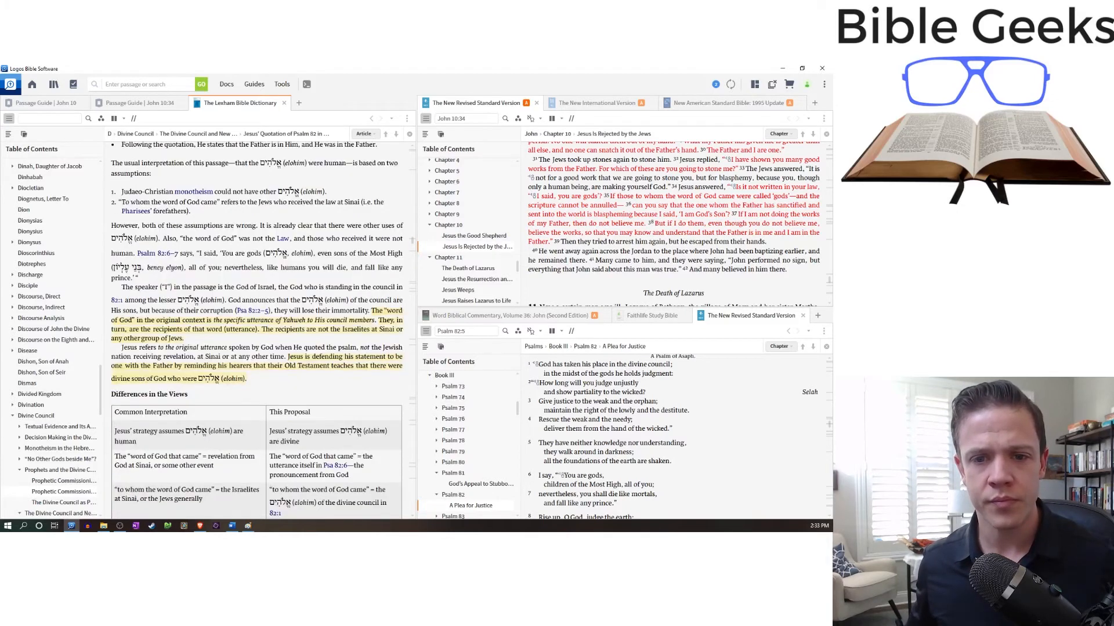
pyautogui.scroll(-3)
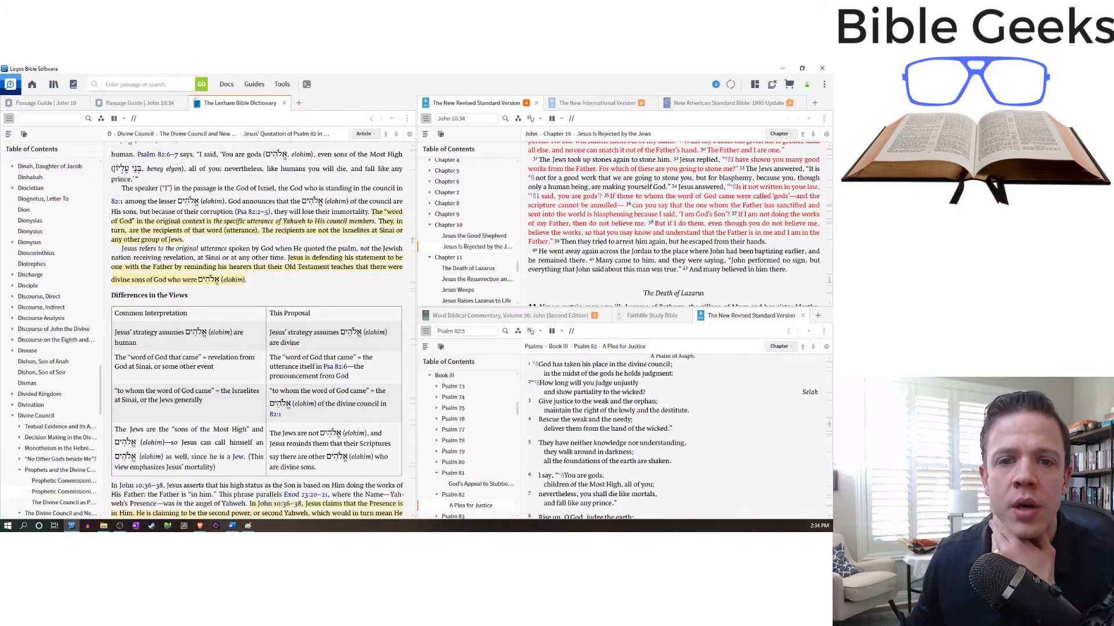
pyautogui.scroll(-3)
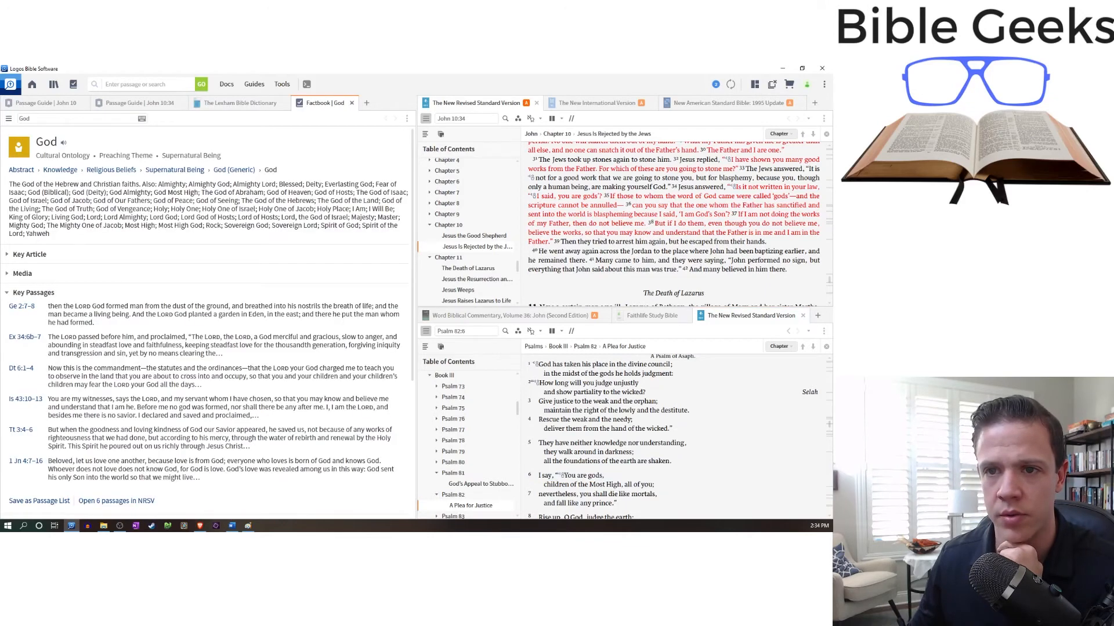
# Close the Factbook God tab, returning to the Lexham Divine Council article's comparison table.
pyautogui.click(238, 102)
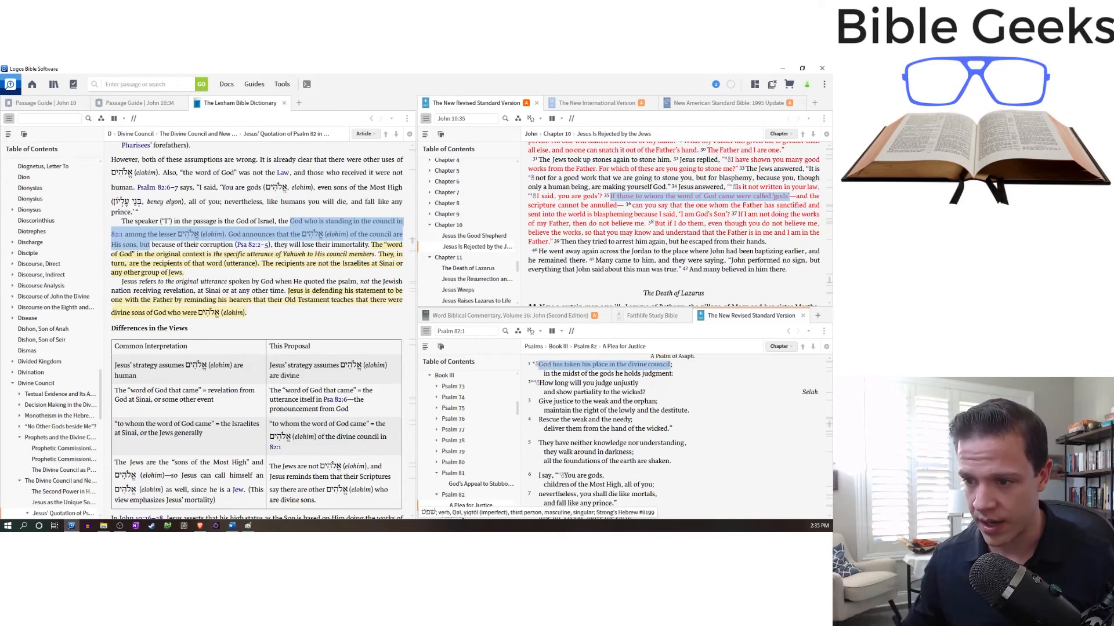
pyautogui.moveTo(540, 364); pyautogui.dragTo(642, 494)
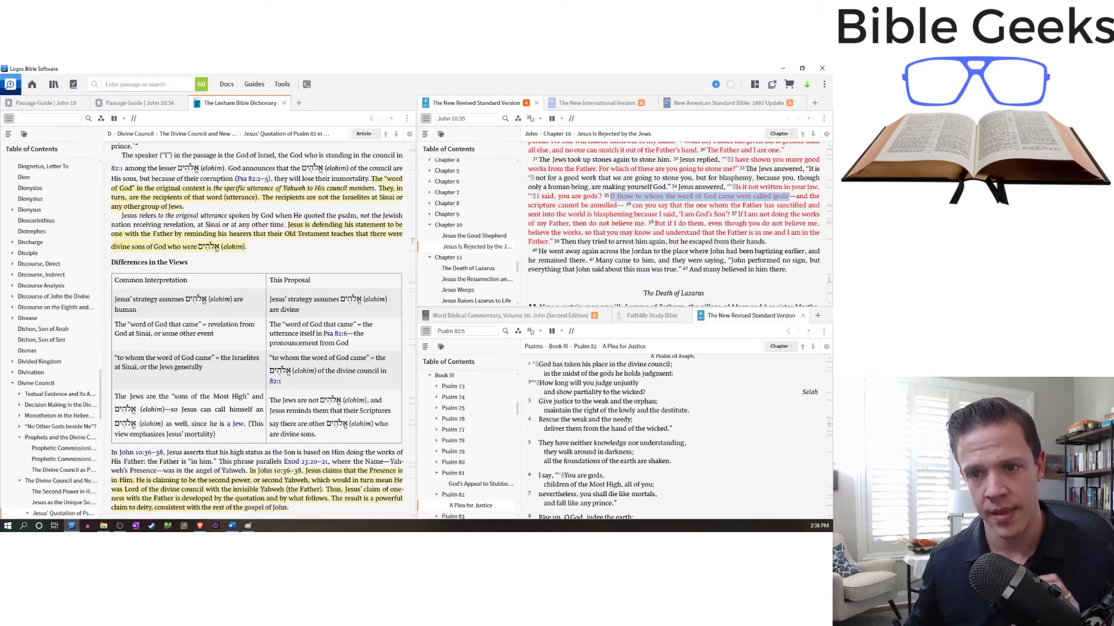
pyautogui.scroll(-3)
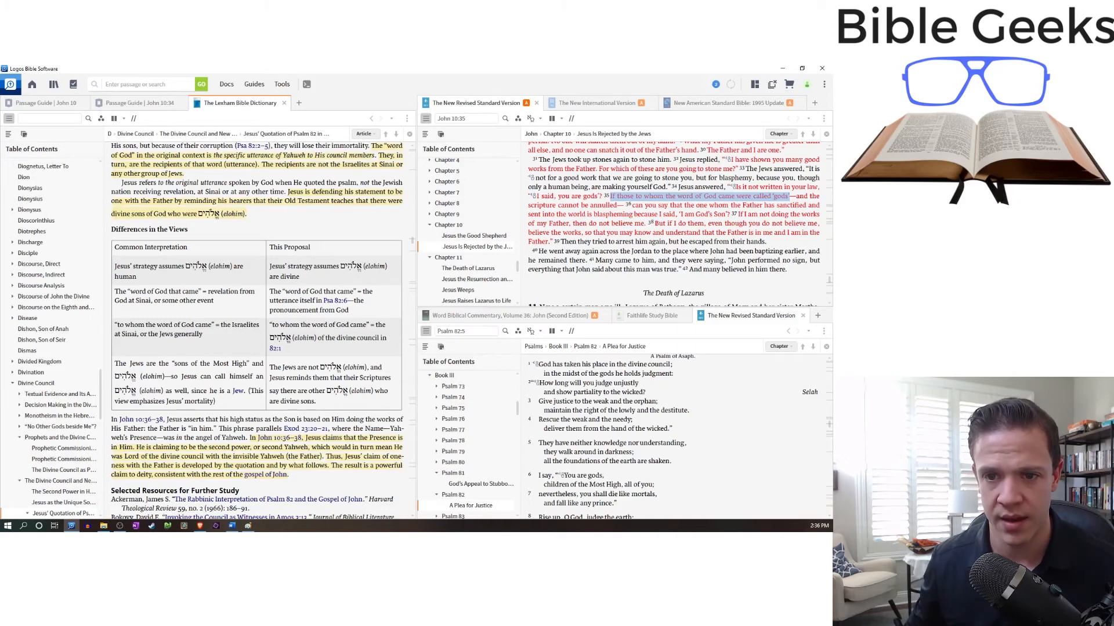
pyautogui.doubleClick(288, 246)
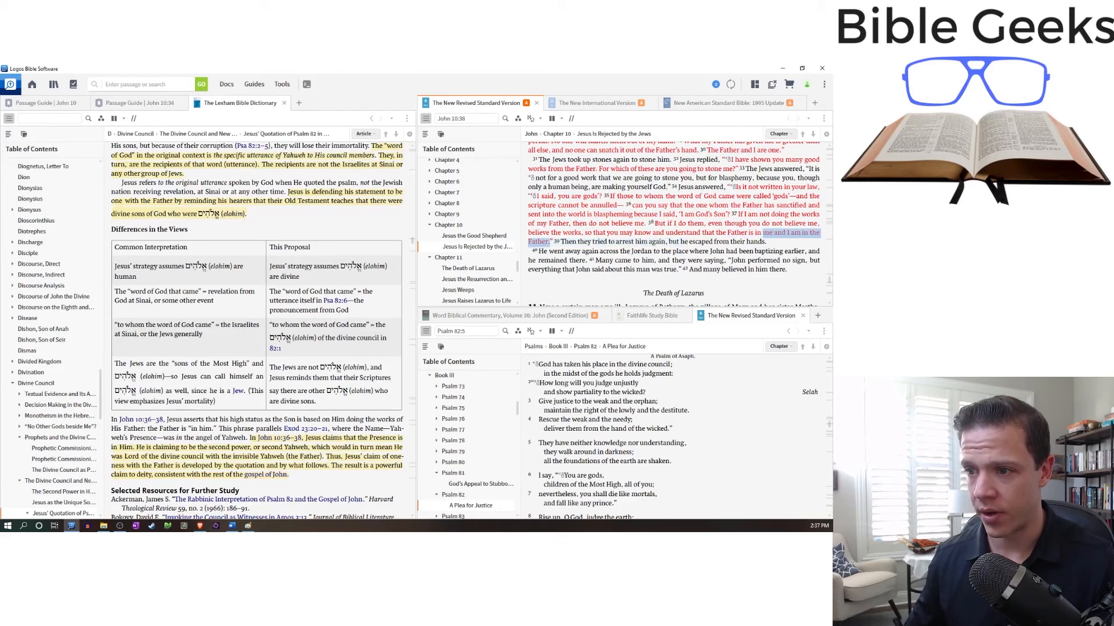
# Select "children of the Most High, all of you" in Psalm 82:6 and bring up its highlighting options.
pyautogui.click(781, 233)
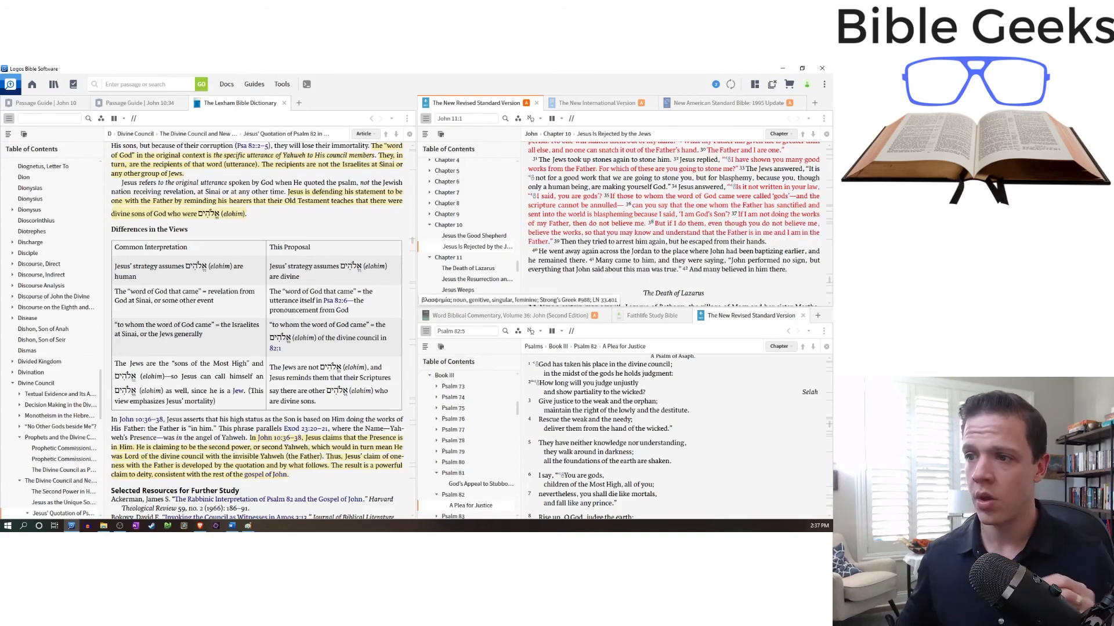
pyautogui.doubleClick(631, 186)
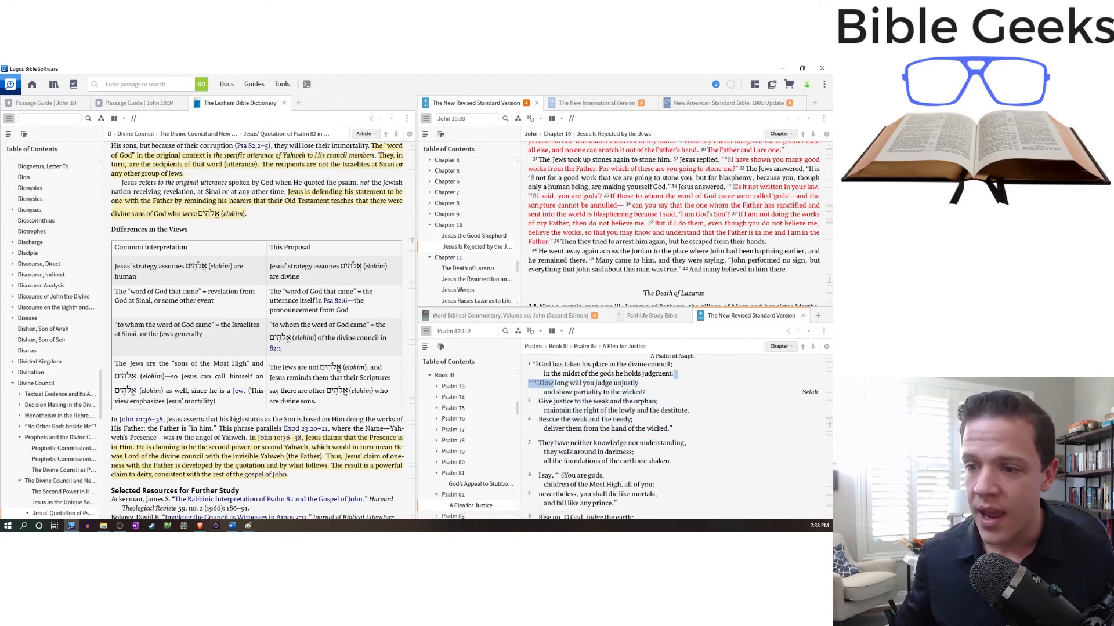
pyautogui.moveTo(544, 382); pyautogui.dragTo(636, 460)
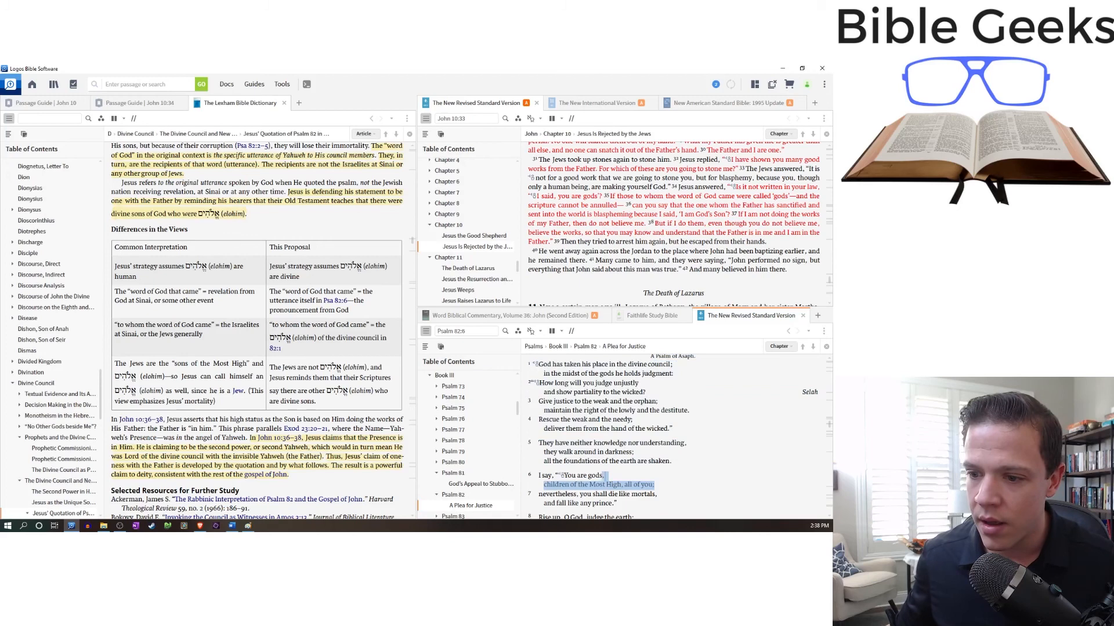
pyautogui.click(599, 483)
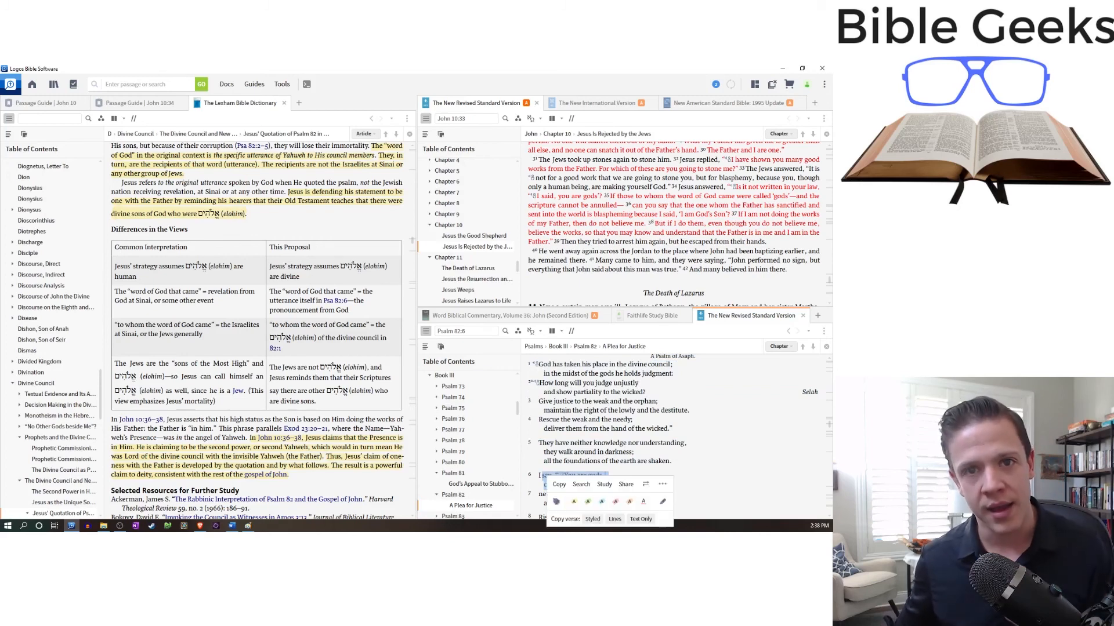